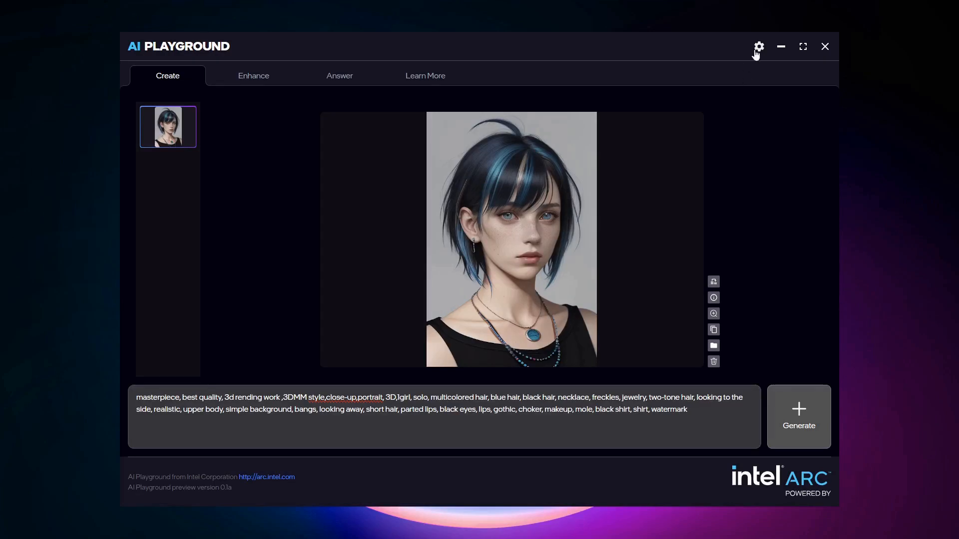
# - Show the Manual image-resolution options where the image model, scheduler, Lora and CFG are set
pyautogui.click(759, 46)
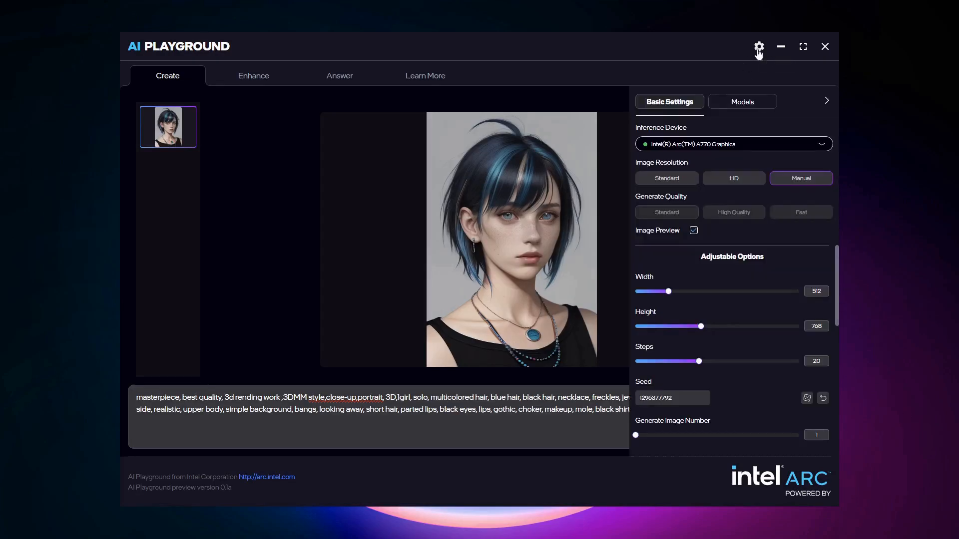
pyautogui.moveTo(755, 174)
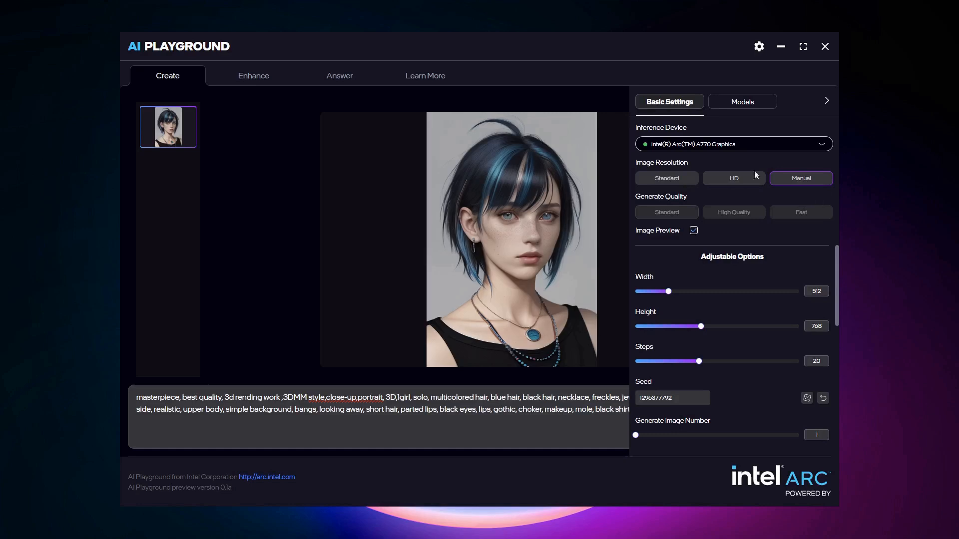
pyautogui.moveTo(801, 180)
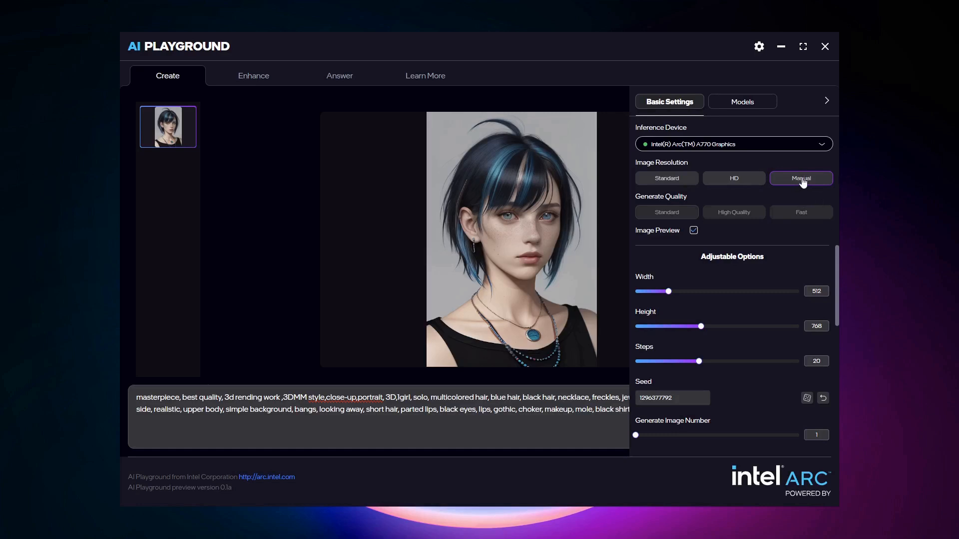
pyautogui.click(801, 178)
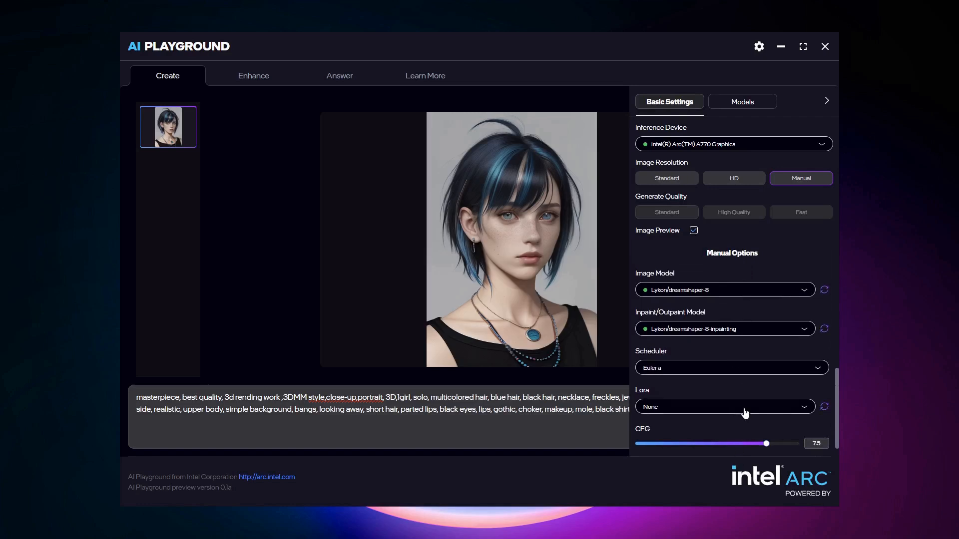
pyautogui.moveTo(693, 296)
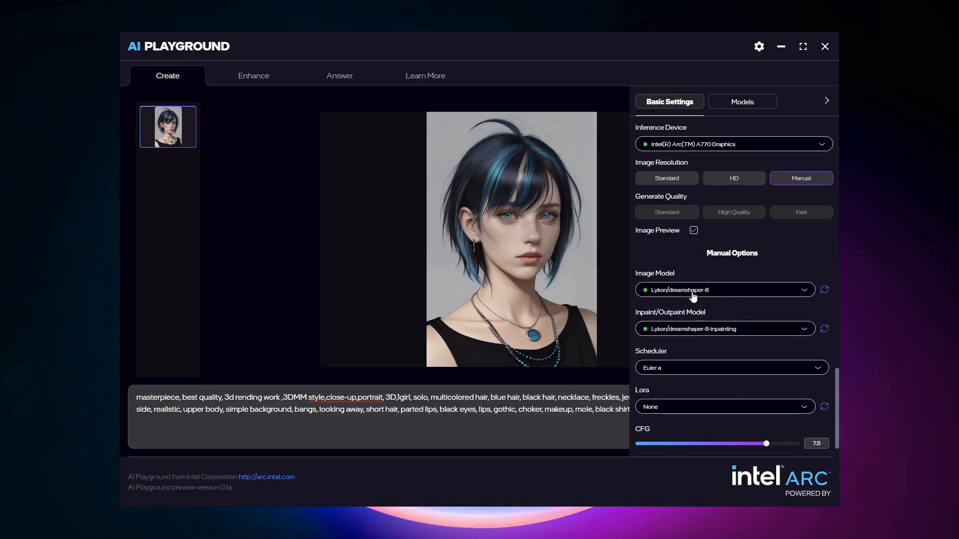
# - Choose realisticVisionV51_v51VAE.safetensors as the image model and close the settings panel
pyautogui.click(725, 290)
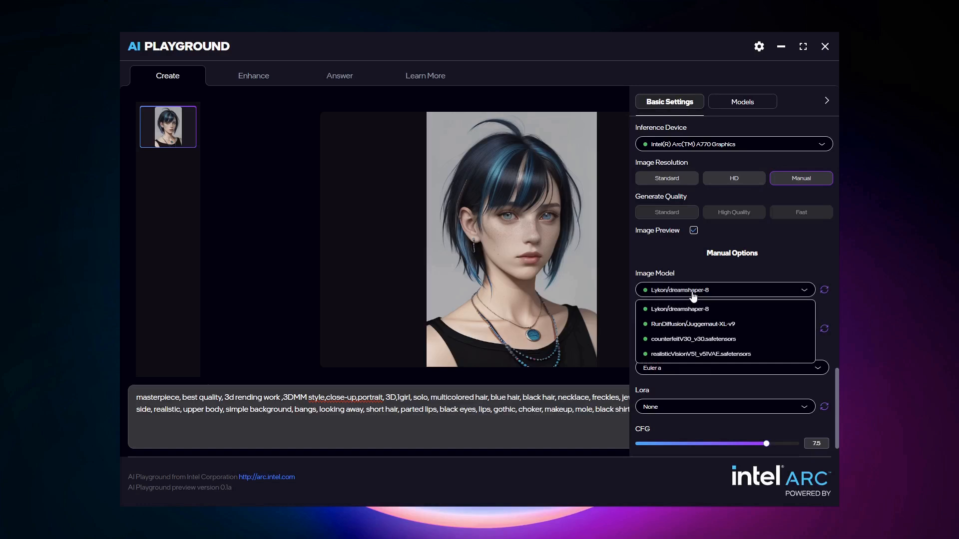
pyautogui.moveTo(693, 339)
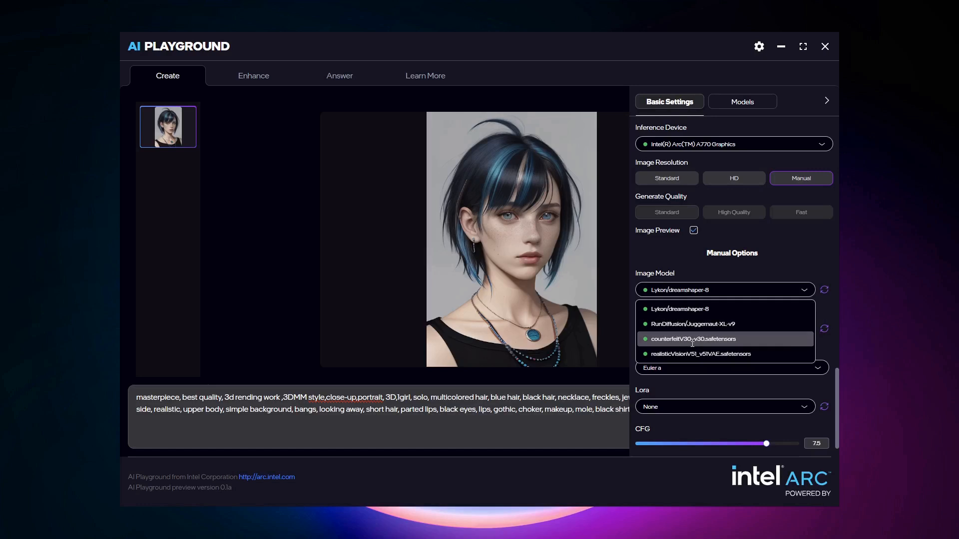
pyautogui.moveTo(692, 353)
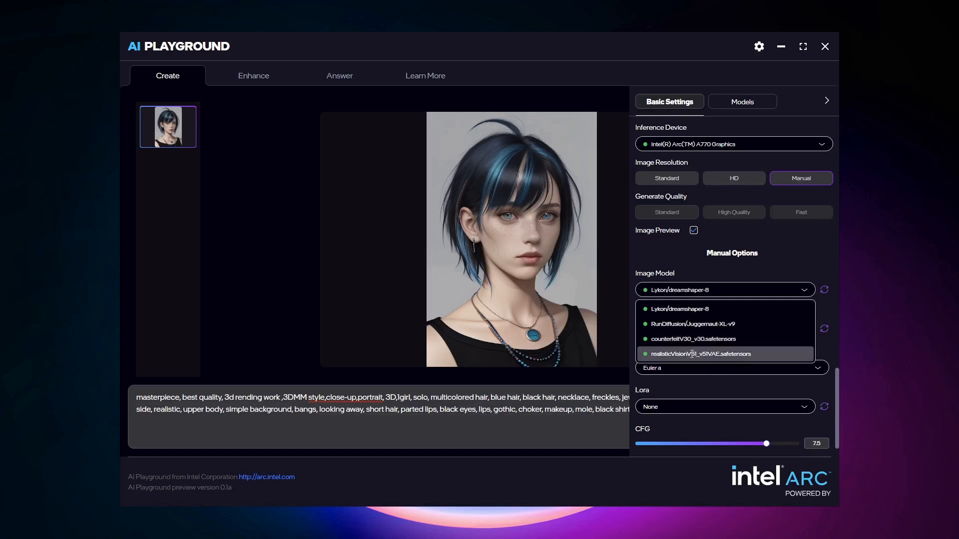
pyautogui.click(704, 353)
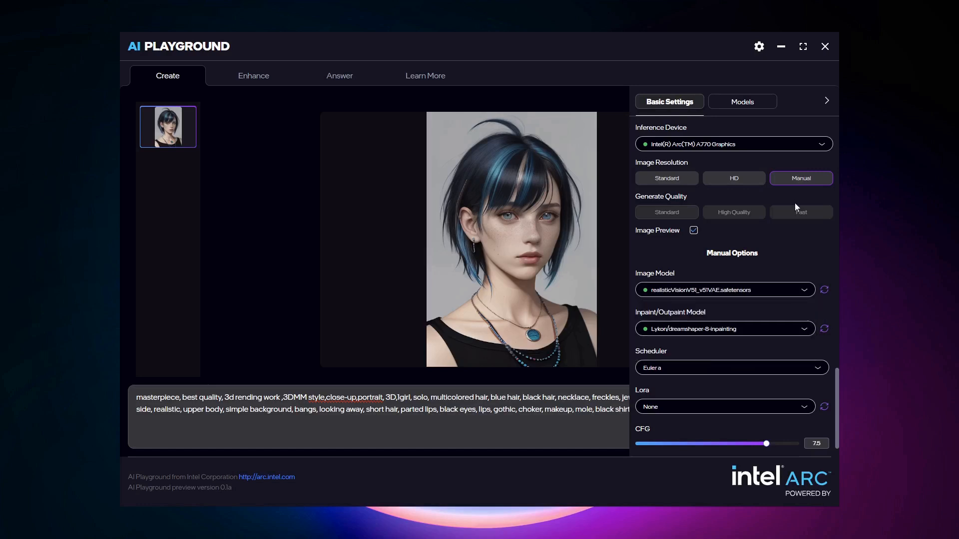
pyautogui.click(827, 100)
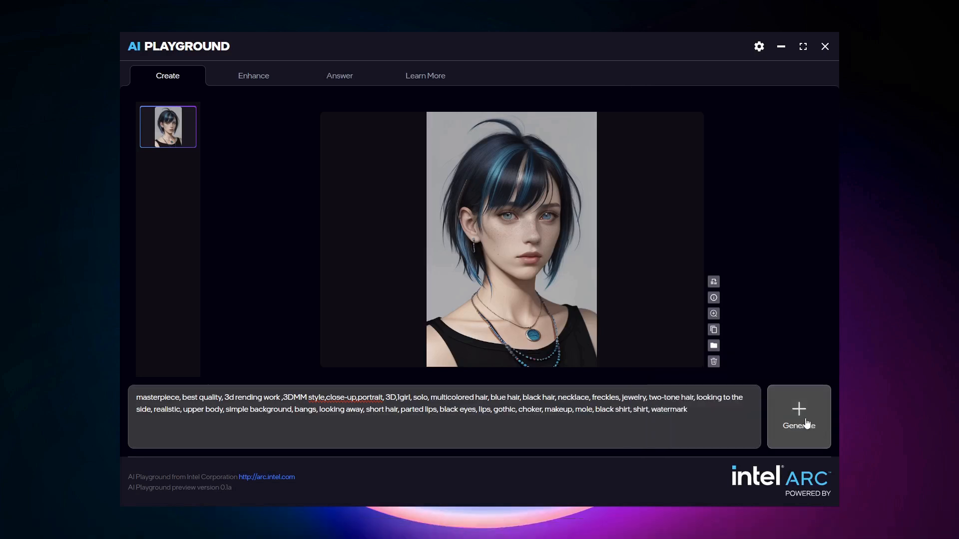
# - Generate an image with the newly selected Realistic Vision model
pyautogui.click(799, 416)
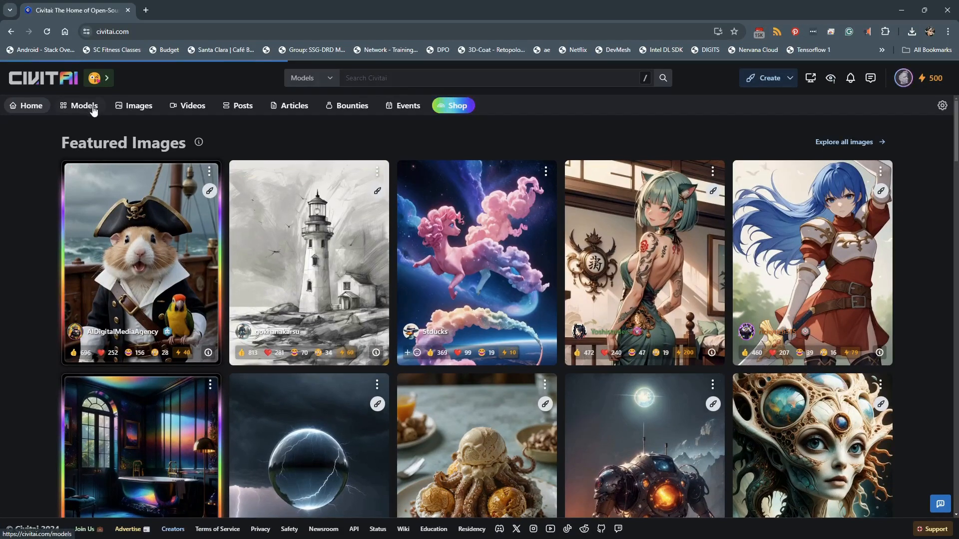
# - Browse Civitai's model catalogue and bring up its filter options
pyautogui.click(84, 106)
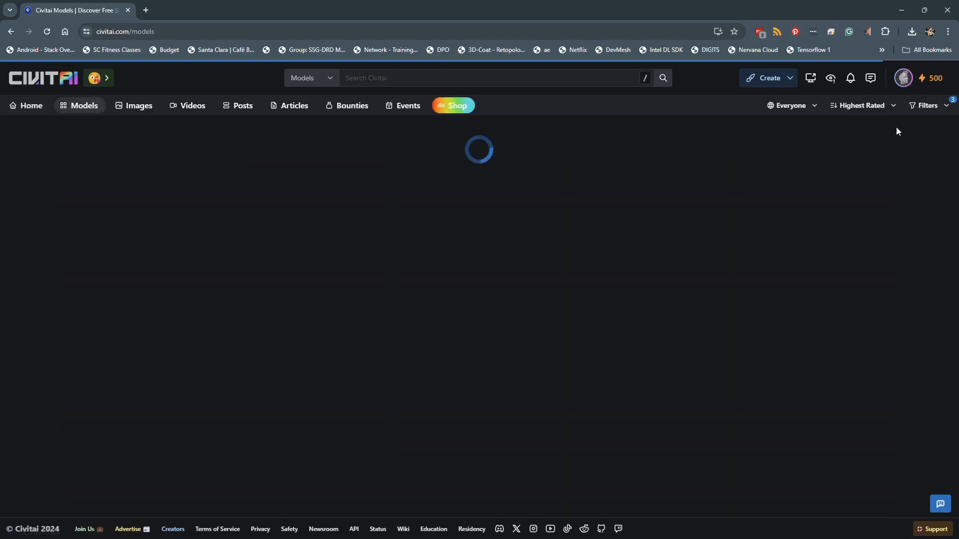
pyautogui.click(924, 106)
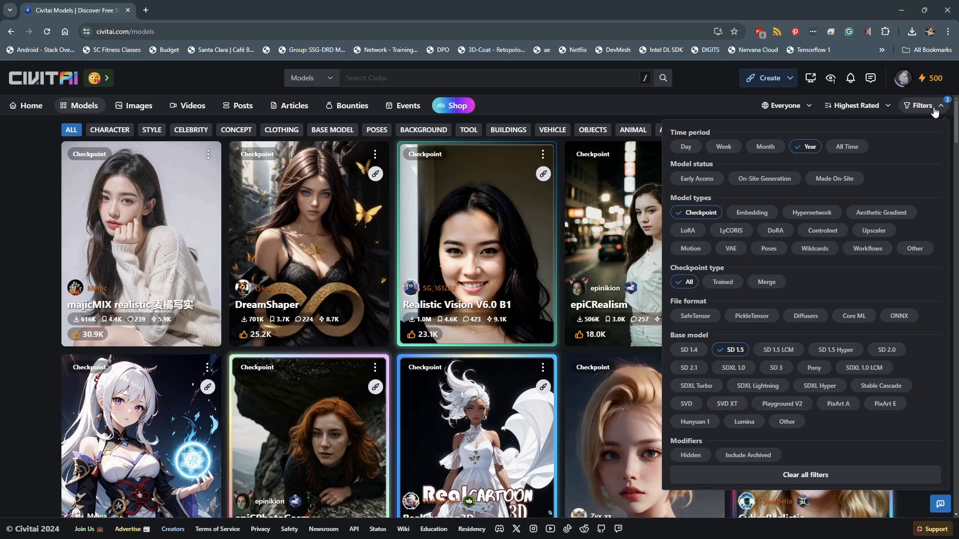
pyautogui.moveTo(688, 368)
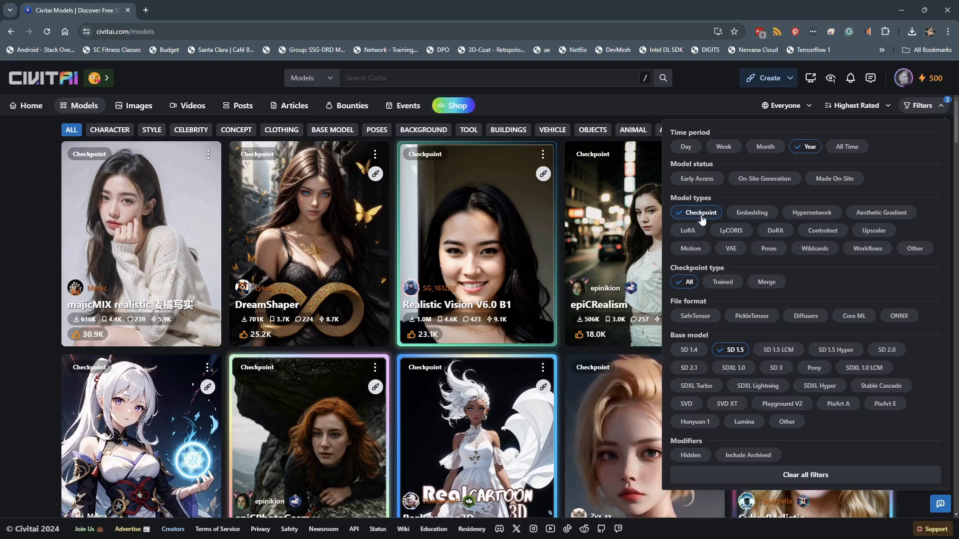
pyautogui.moveTo(709, 94)
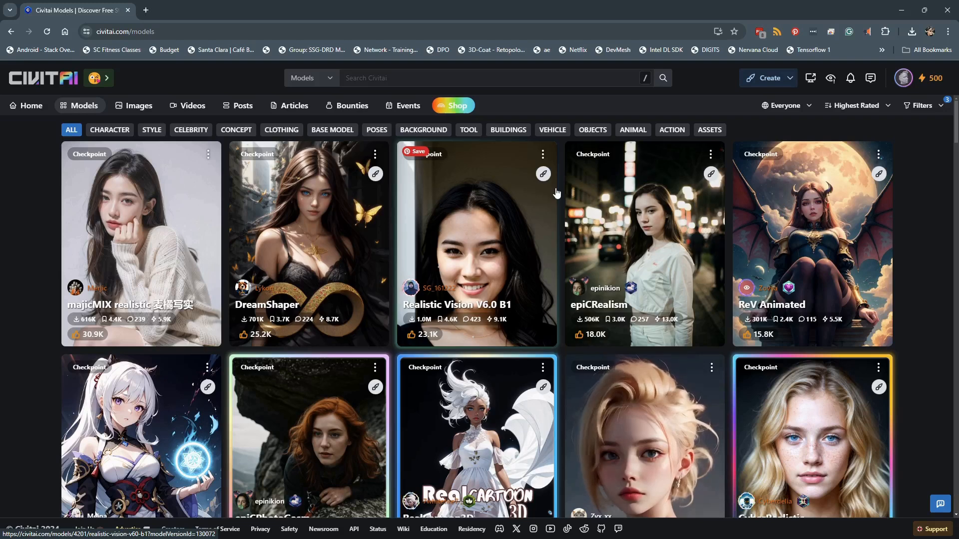
pyautogui.moveTo(364, 260)
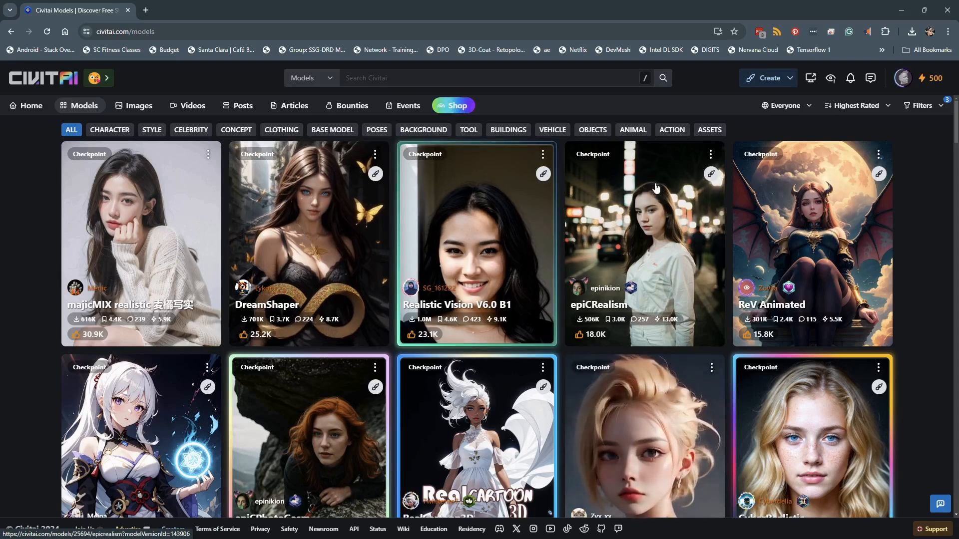
# - View the ReV Animated model page, look at an example image and return to the page
pyautogui.click(813, 236)
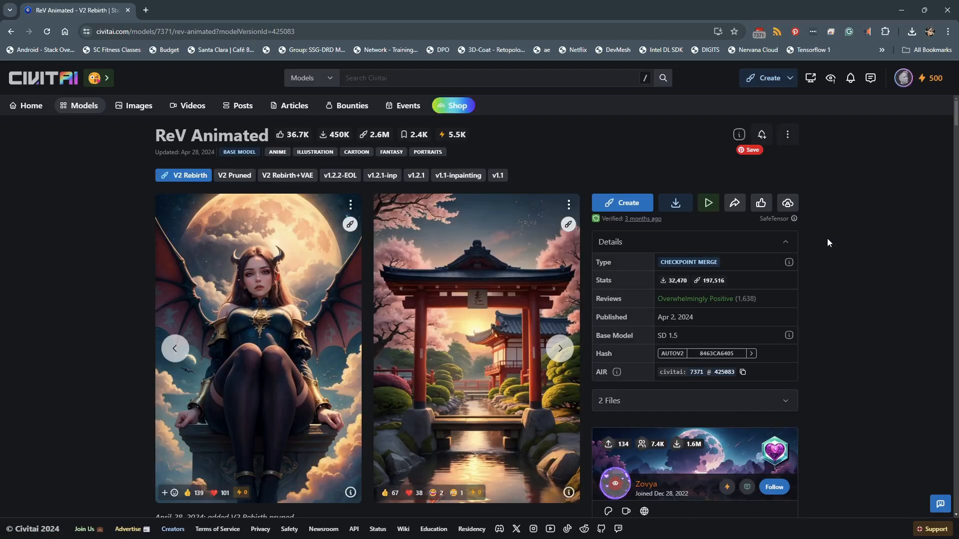
pyautogui.scroll(-3)
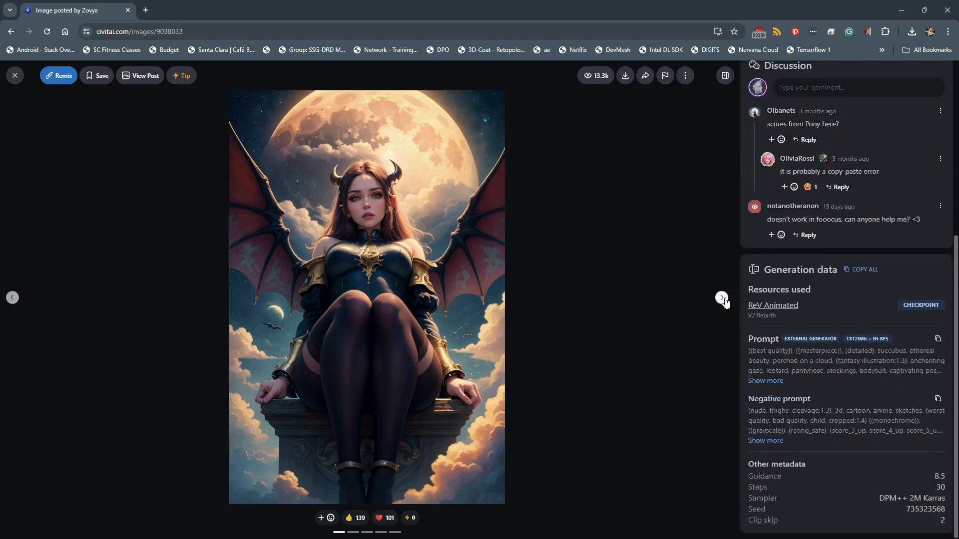
pyautogui.moveTo(21, 105)
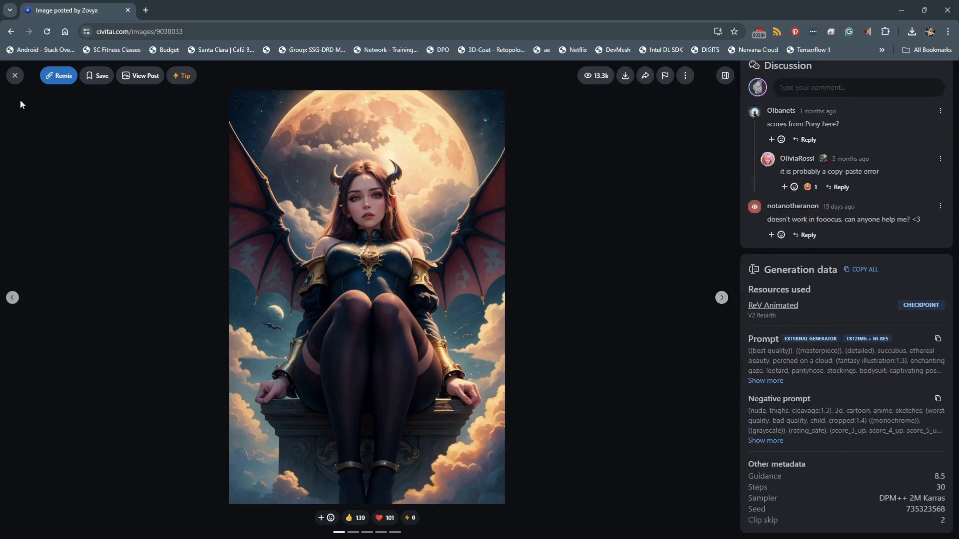
pyautogui.click(773, 306)
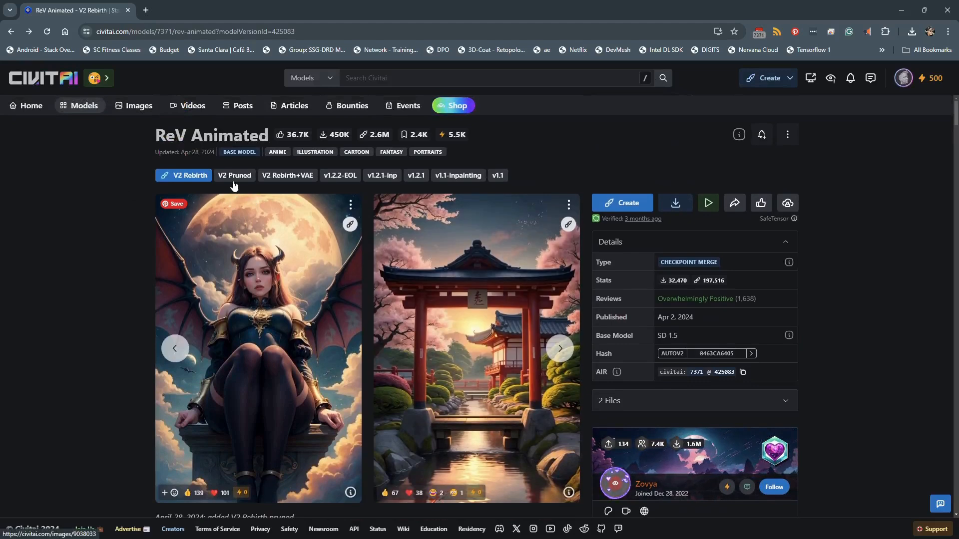
pyautogui.click(234, 175)
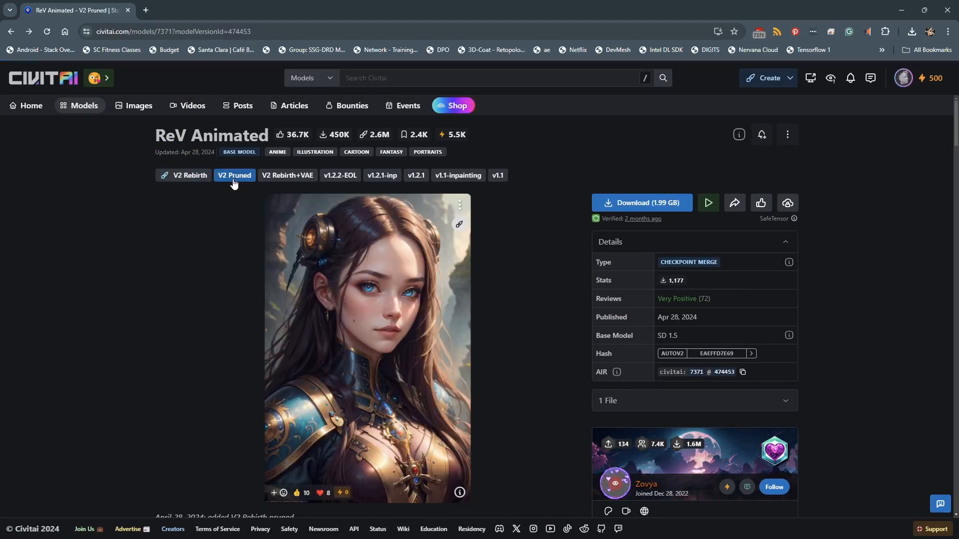
pyautogui.click(184, 175)
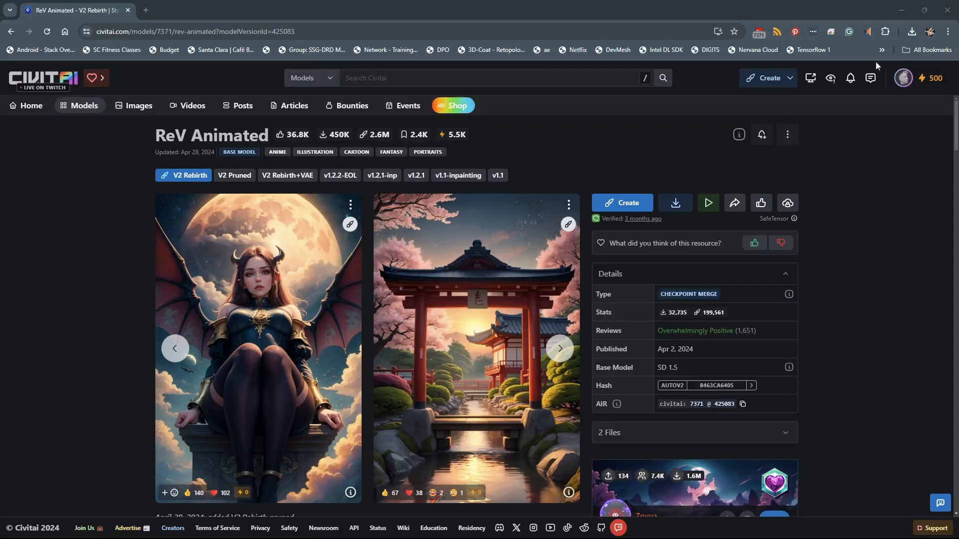
pyautogui.scroll(-3)
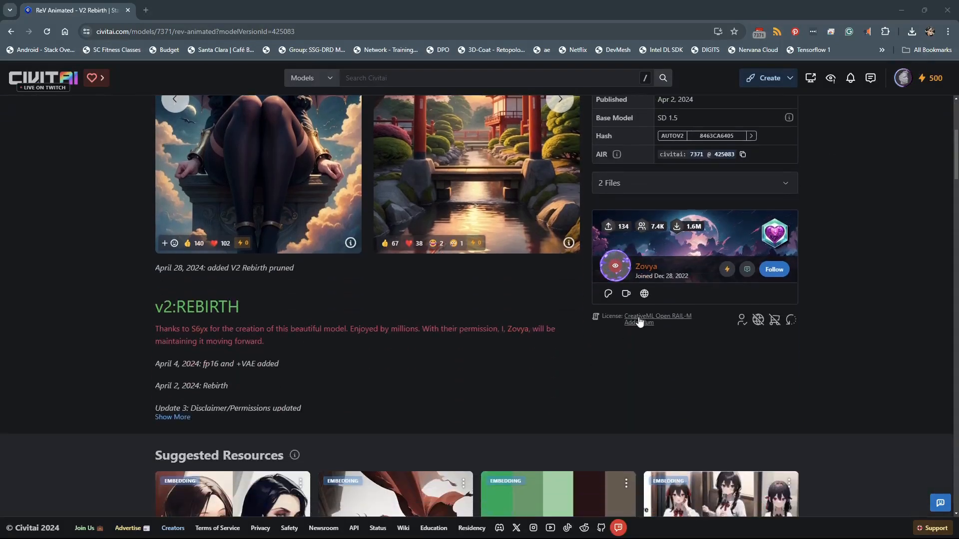
pyautogui.click(657, 316)
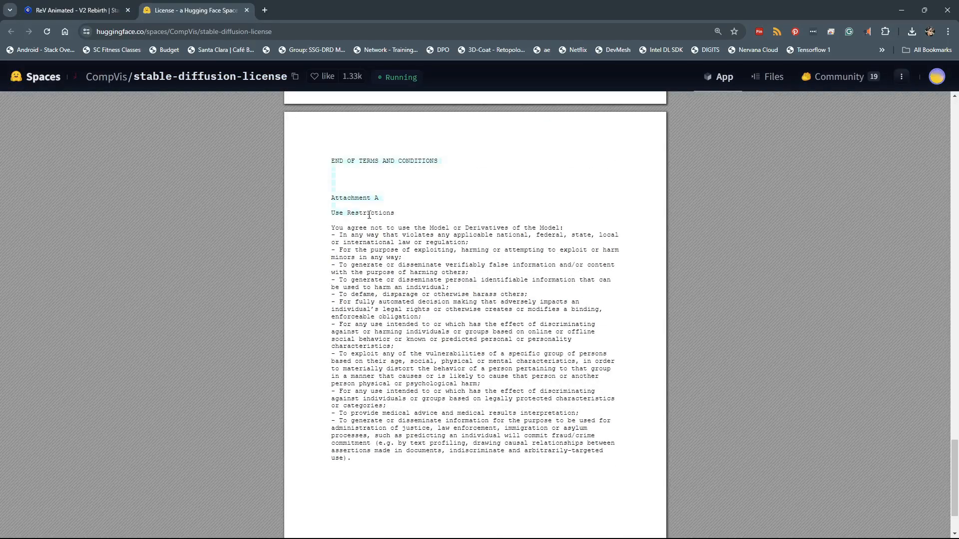
pyautogui.click(75, 10)
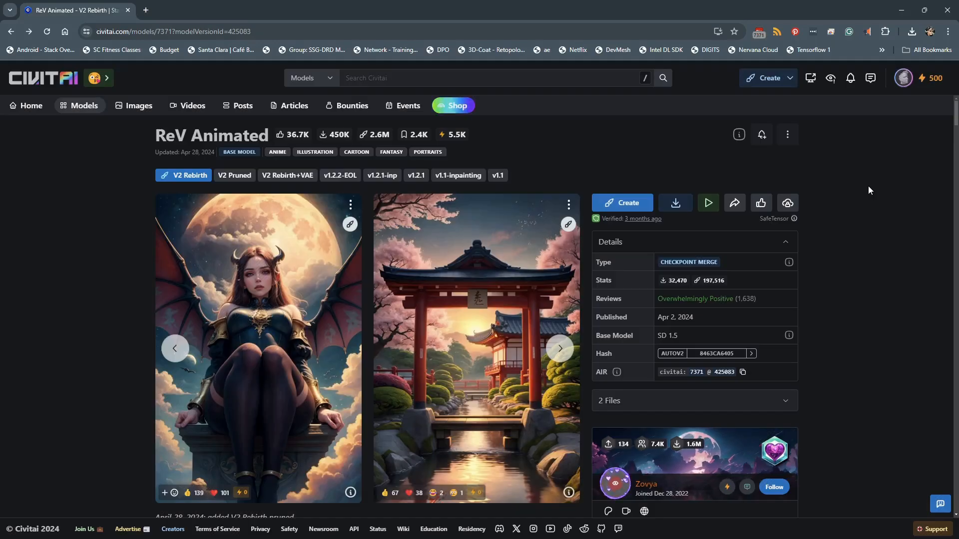
pyautogui.moveTo(676, 203)
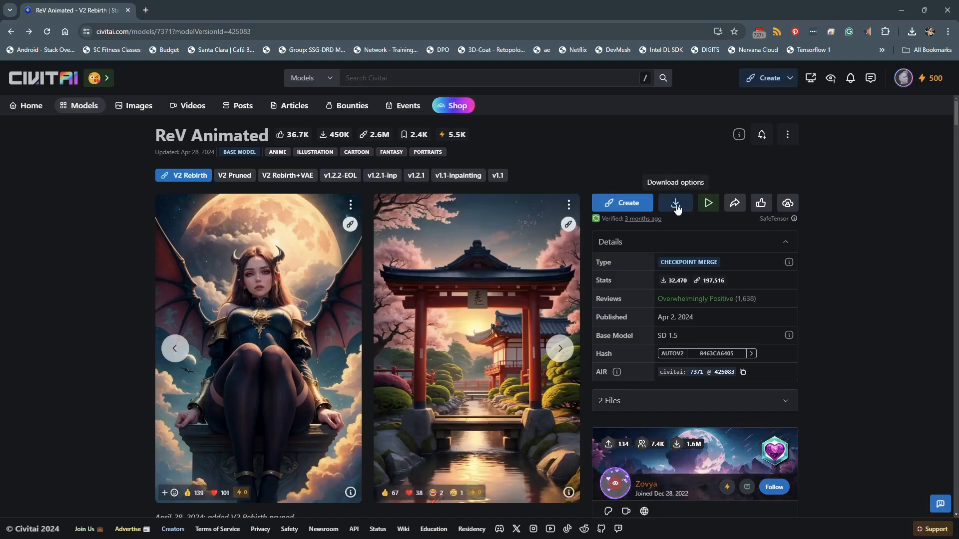
# - Start downloading the ReV Animated V2 Rebirth safetensors file
pyautogui.click(675, 203)
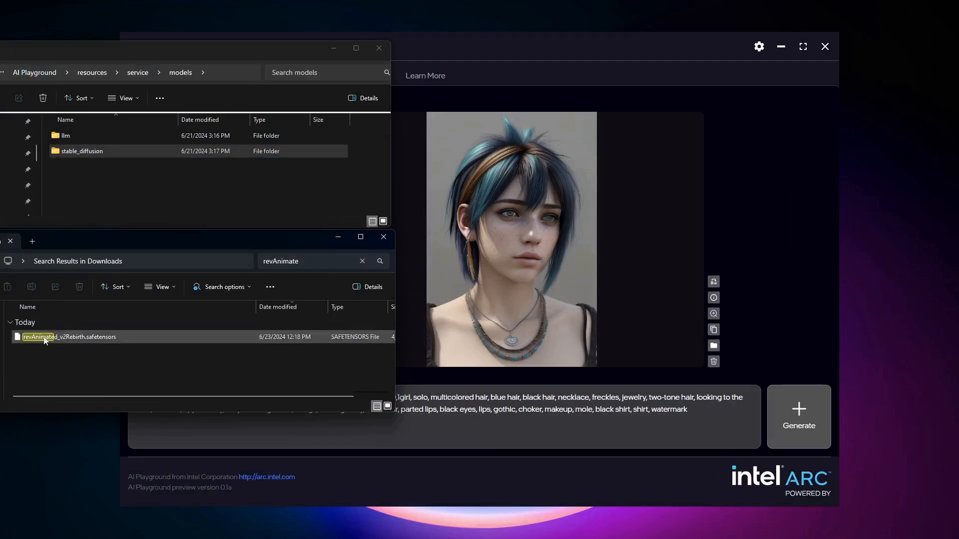
pyautogui.moveTo(44, 325)
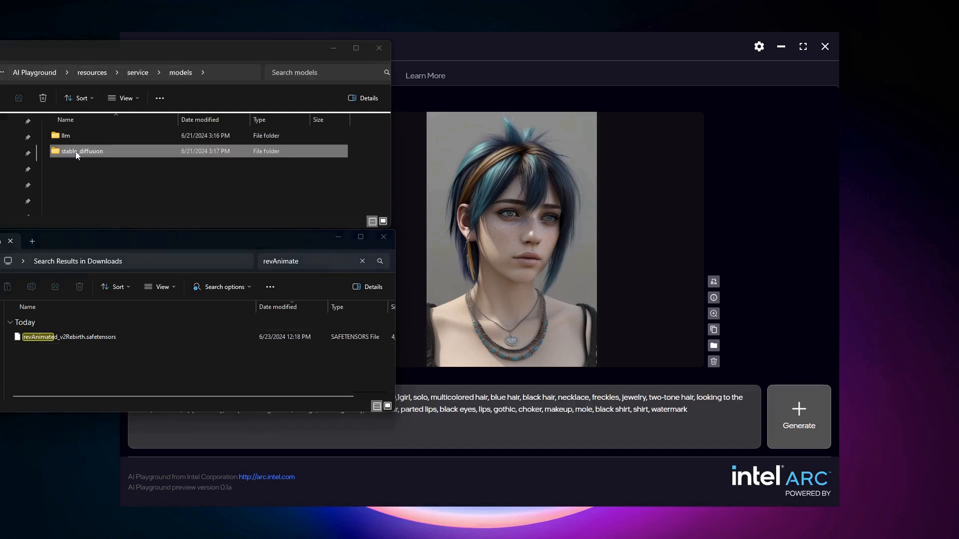
# - Reach AI Playground's stable_diffusion checkpoint folder to receive revAnimated_v2Rebirth.safetensors
pyautogui.doubleClick(82, 151)
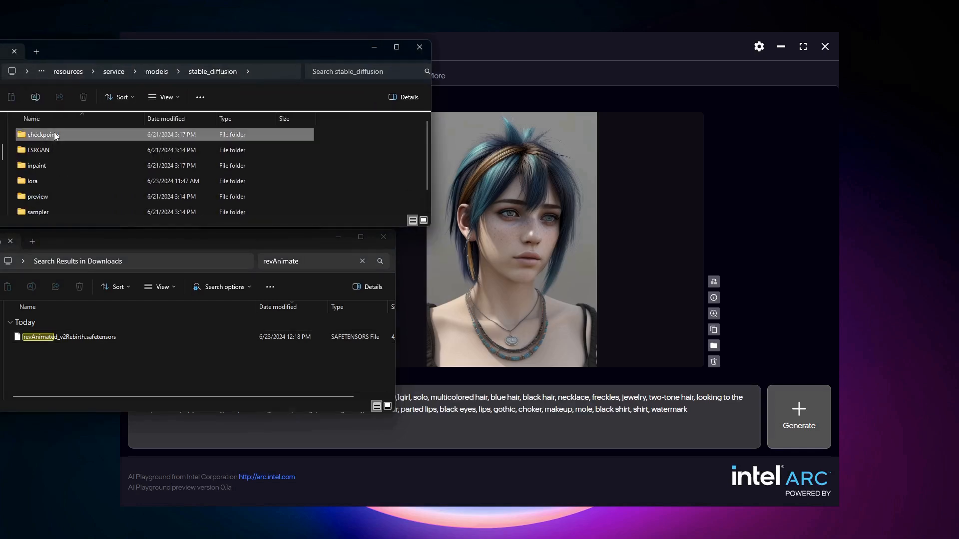
pyautogui.doubleClick(42, 134)
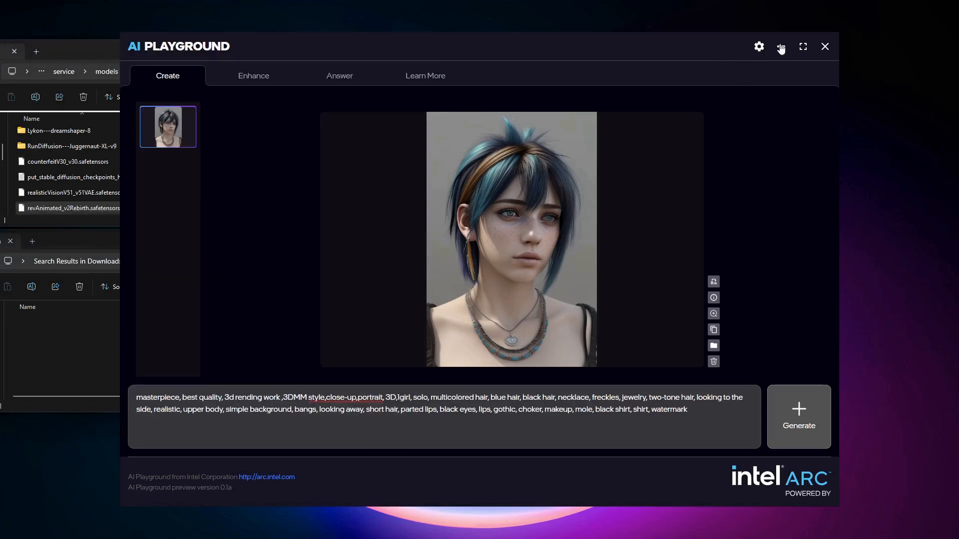
# - Select revAnimated_v2Rebirth.safetensors as the image model and generate a new image
pyautogui.click(759, 46)
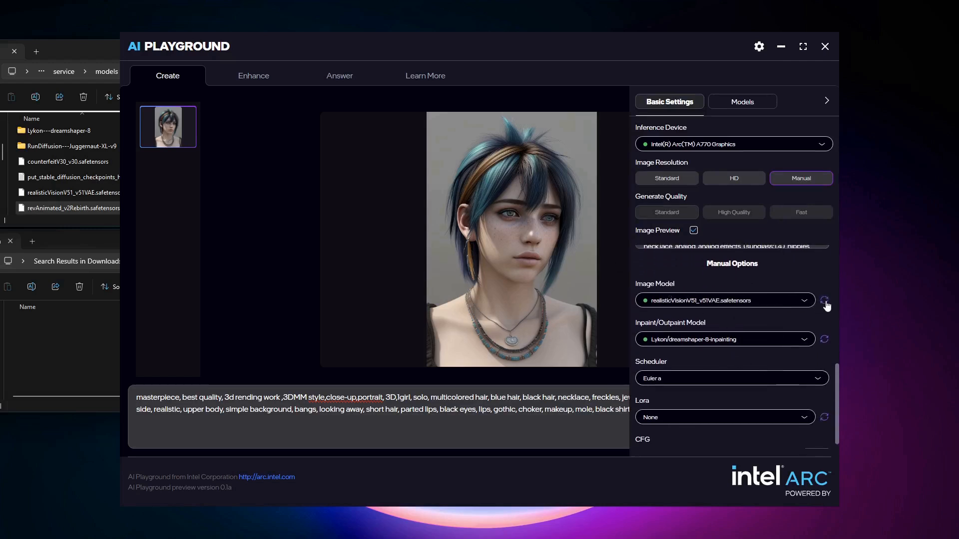
pyautogui.click(726, 300)
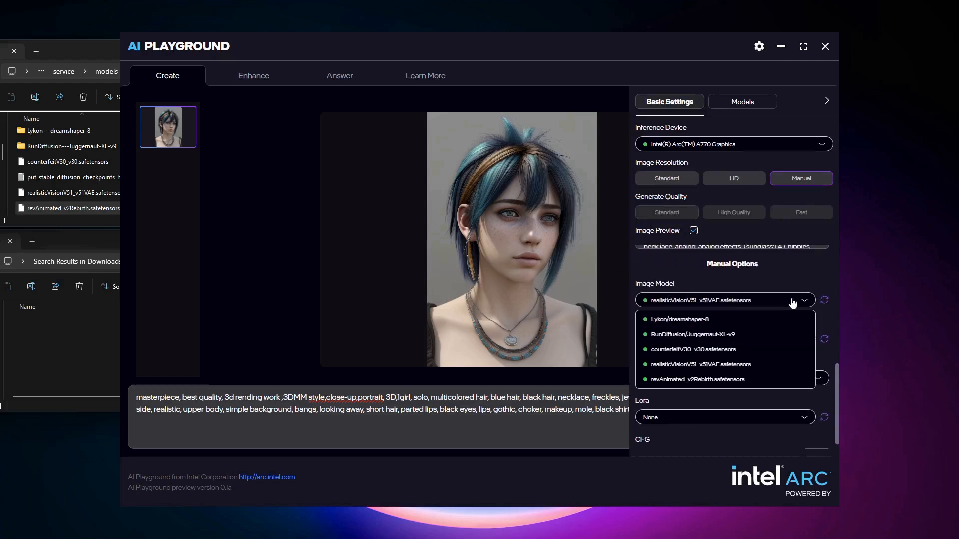
pyautogui.moveTo(707, 379)
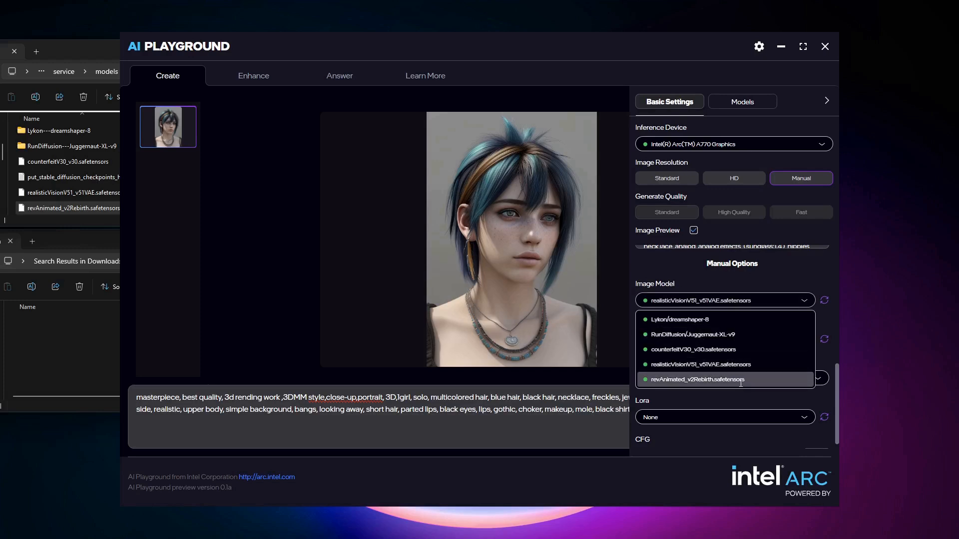
pyautogui.click(698, 379)
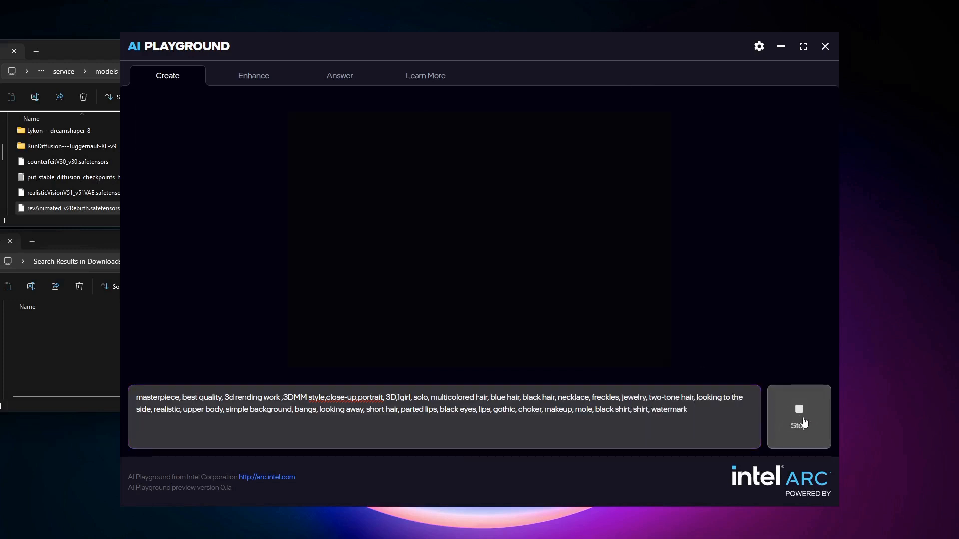
pyautogui.click(800, 418)
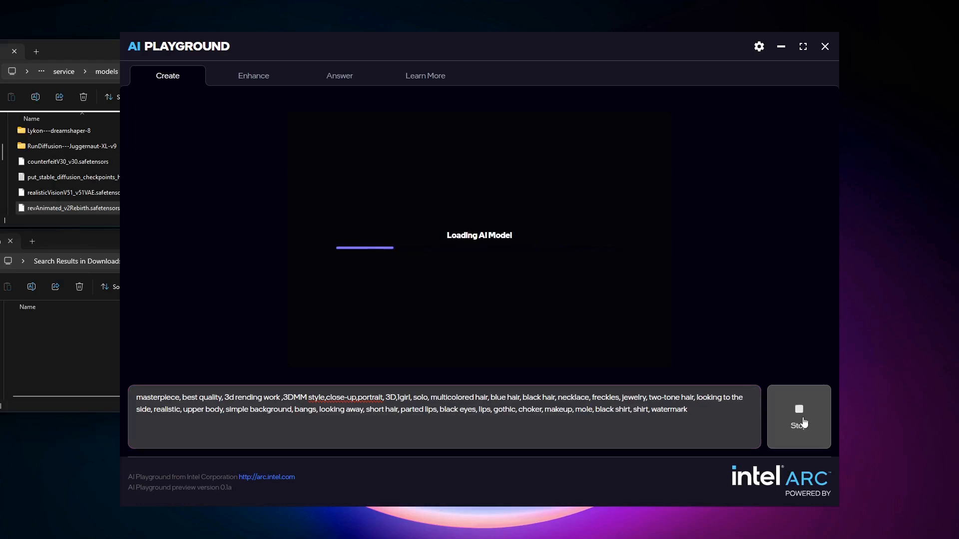